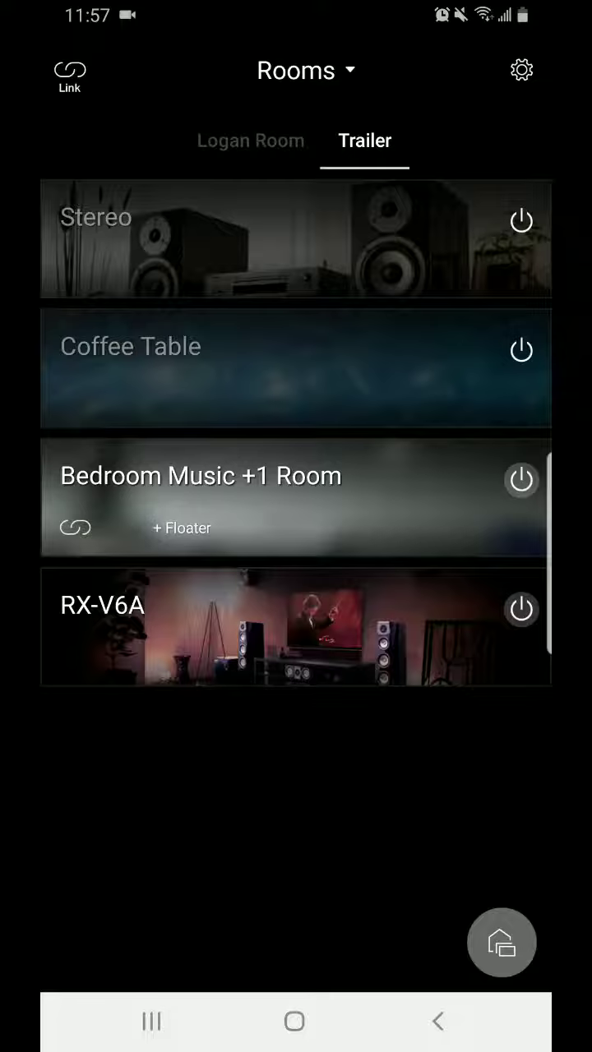
- Enter the RX-V6A room from the Rooms screen
left_click(102, 605)
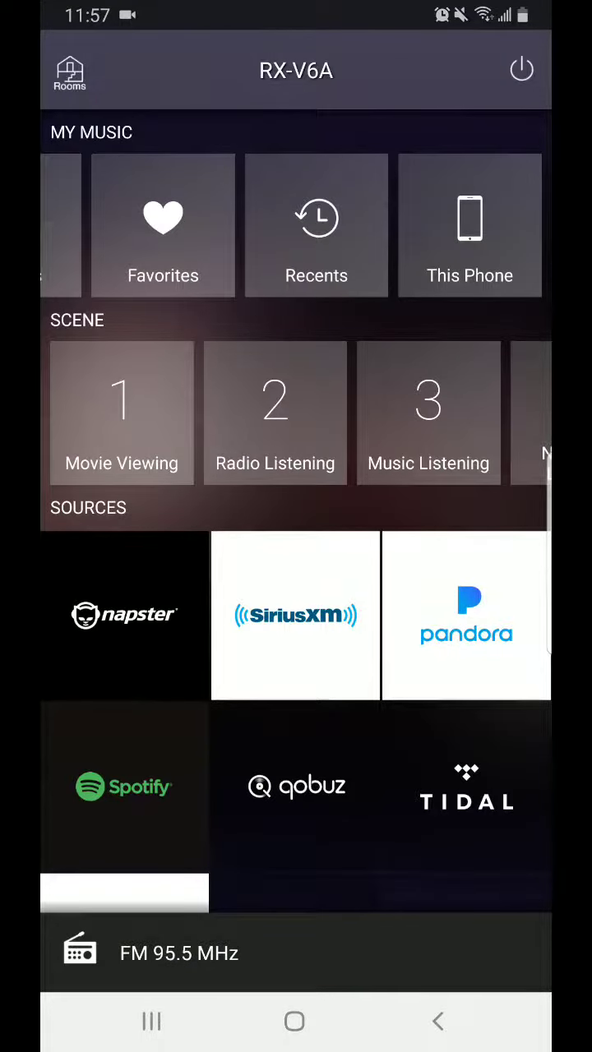
- Scroll through the RX-V6A music sources toward the FM 95.5 MHz now-playing bar
scroll("down", 3)
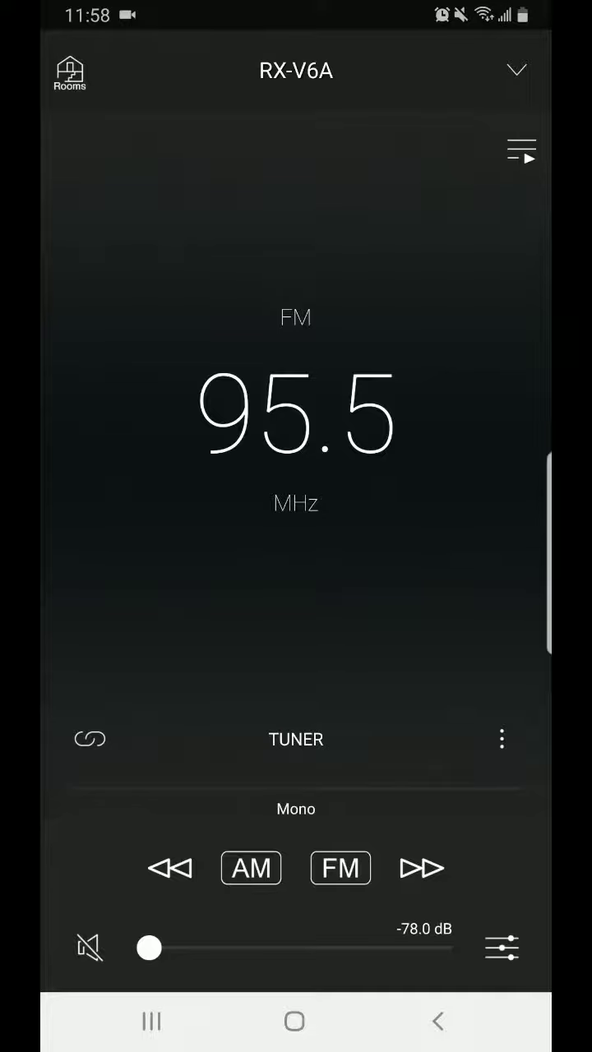
- Show the RX-V6A Sound Settings scrolled down to the Bluetooth section
left_click(501, 947)
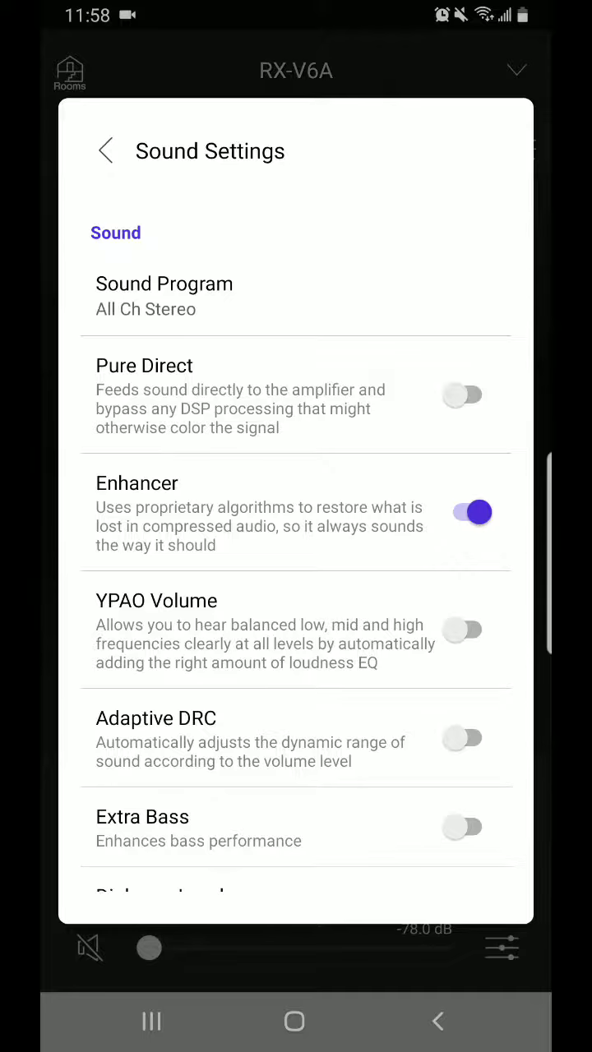
scroll("down", 3)
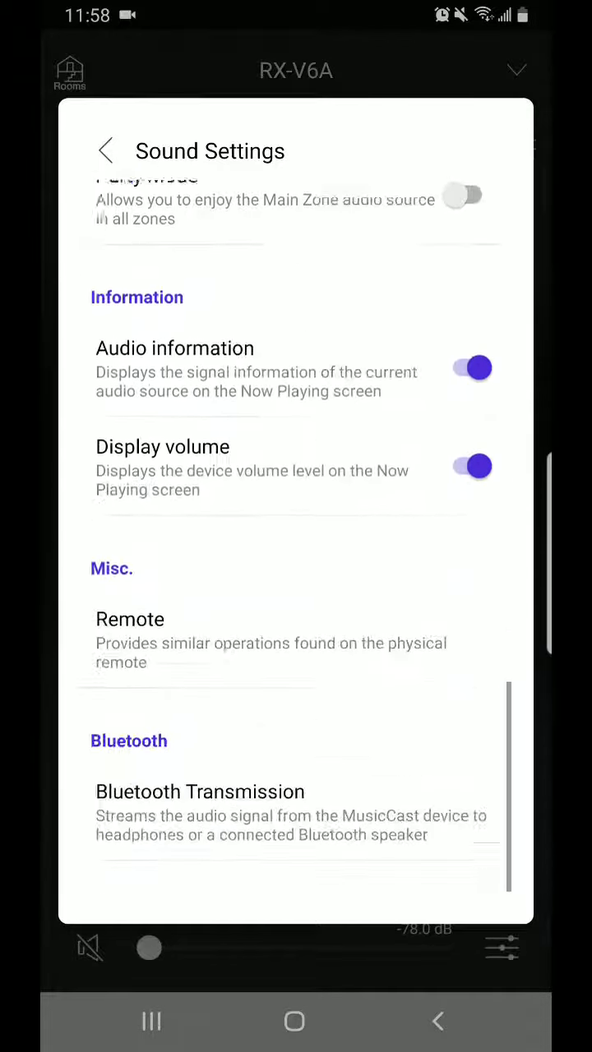
scroll("down", 3)
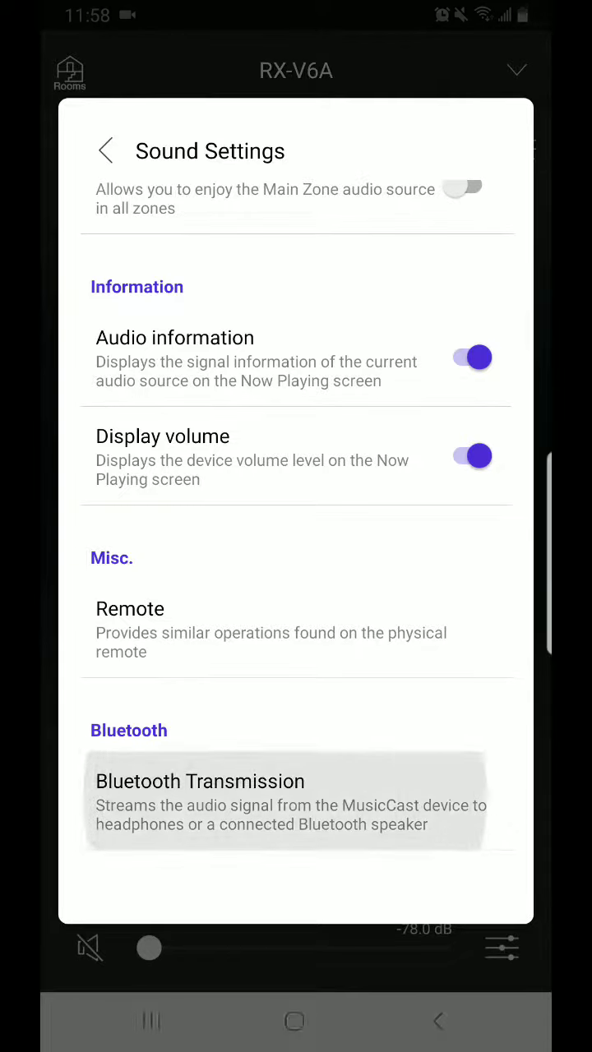
- Switch Bluetooth Transmission on so the EWA Audio A106Pro receiver appears
left_click(200, 802)
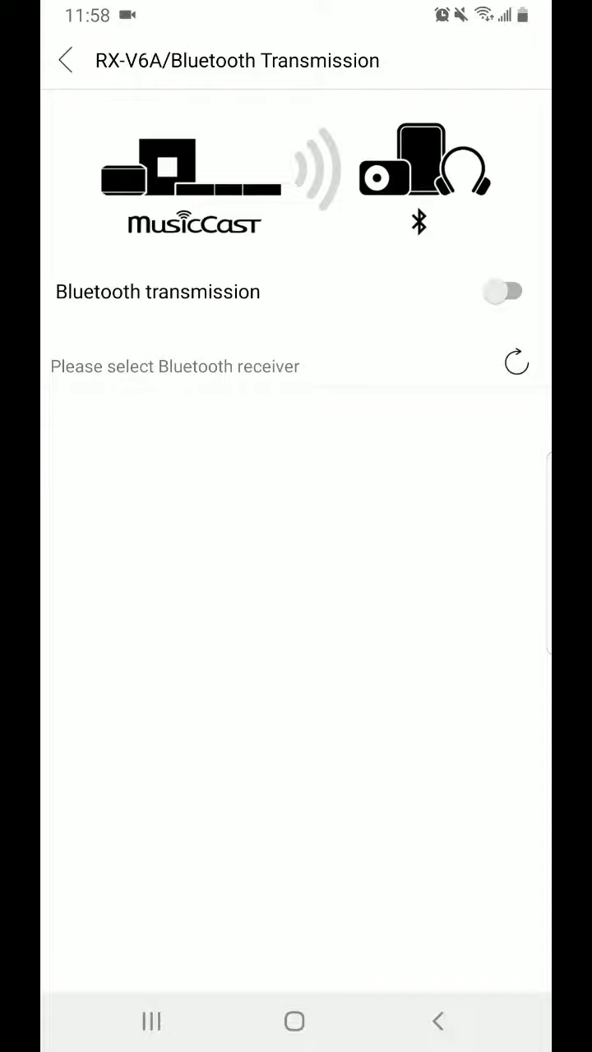
left_click(509, 290)
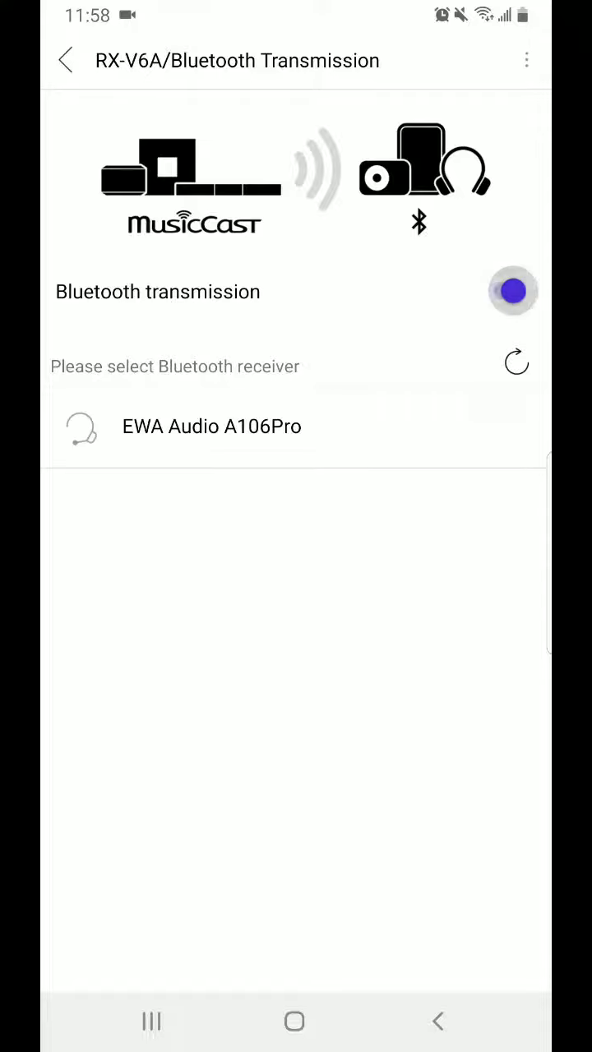
left_click(512, 289)
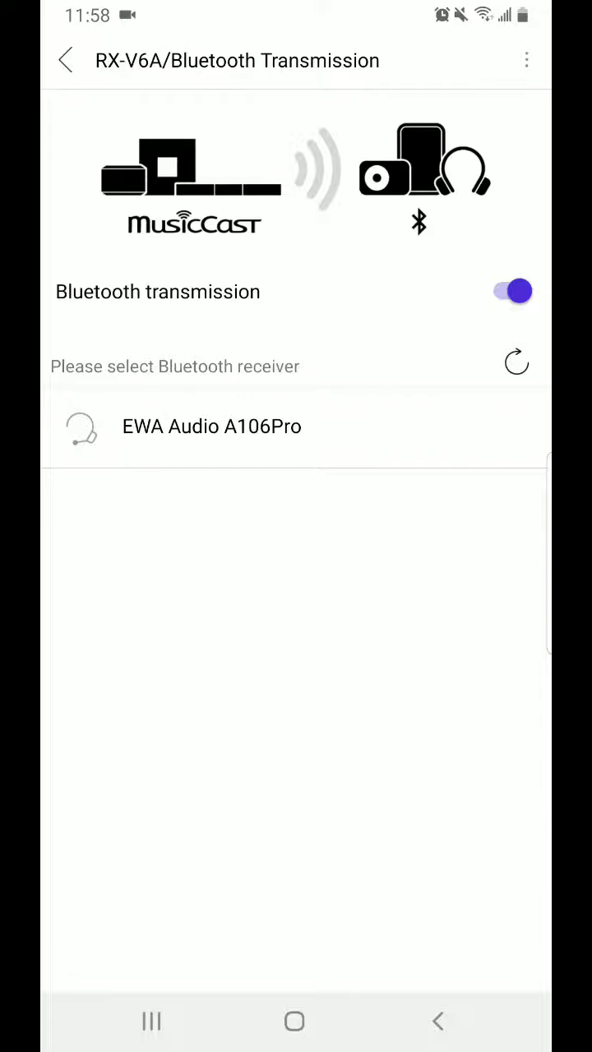
- Select EWA Audio A106Pro as the RX-V6A's Bluetooth receiver until it shows checked
left_click(516, 362)
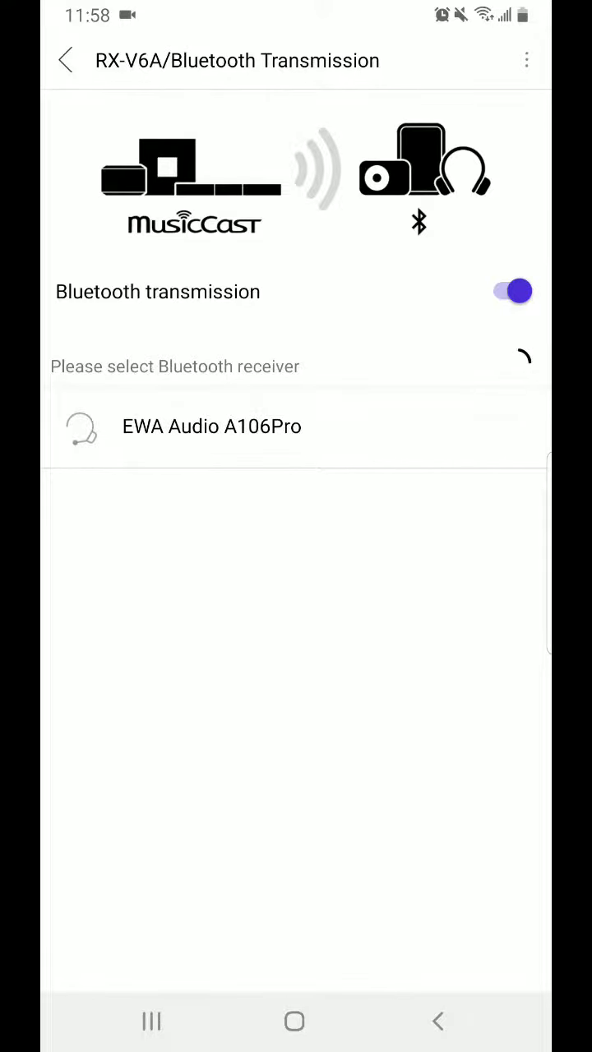
left_click(212, 427)
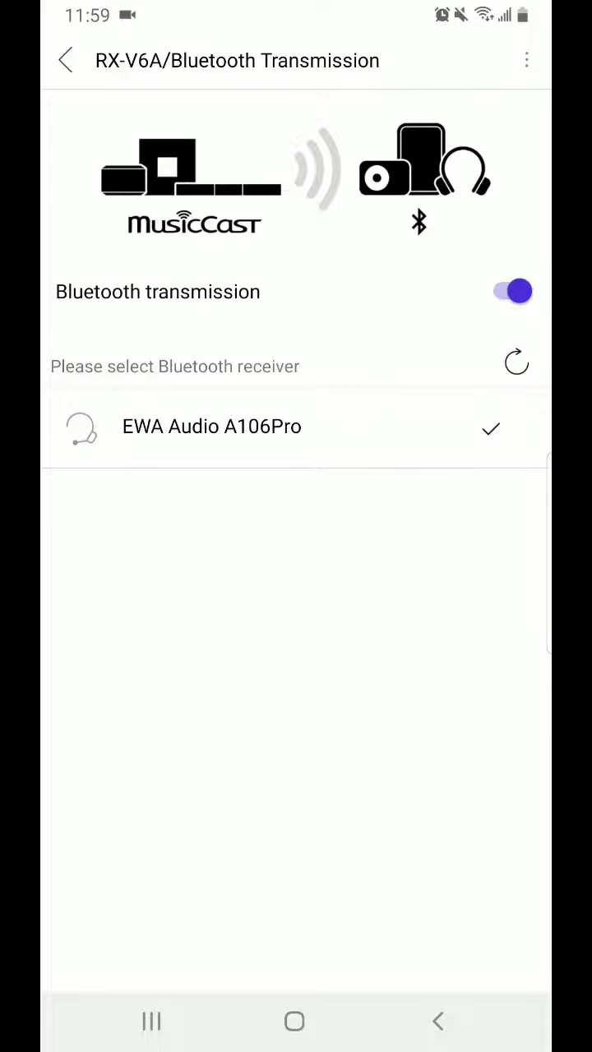
- Leave the Bluetooth and Sound Settings screens, returning to the FM tuner now-playing view
left_click(69, 62)
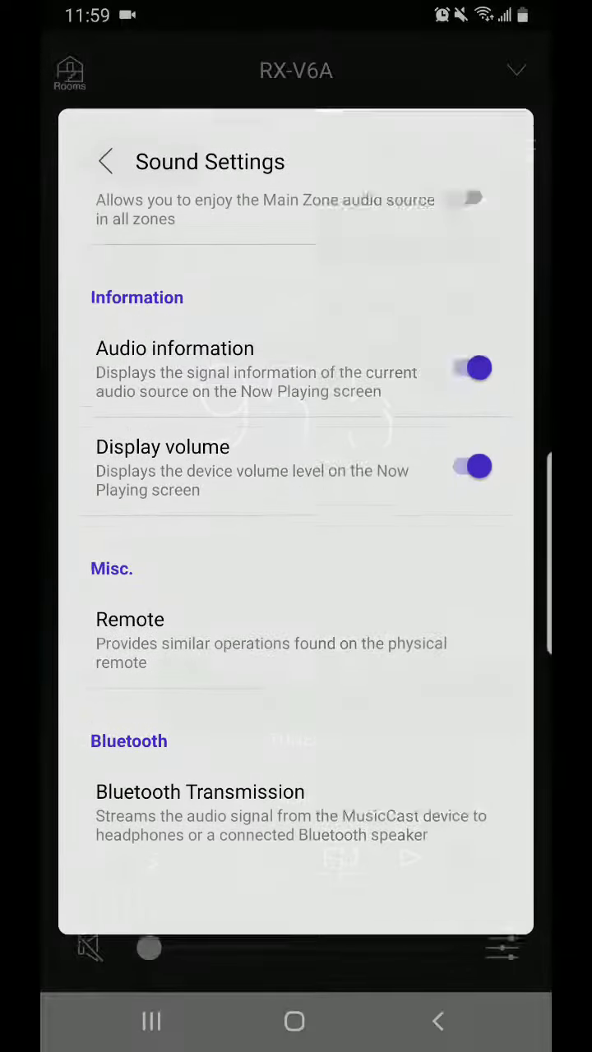
left_click(105, 161)
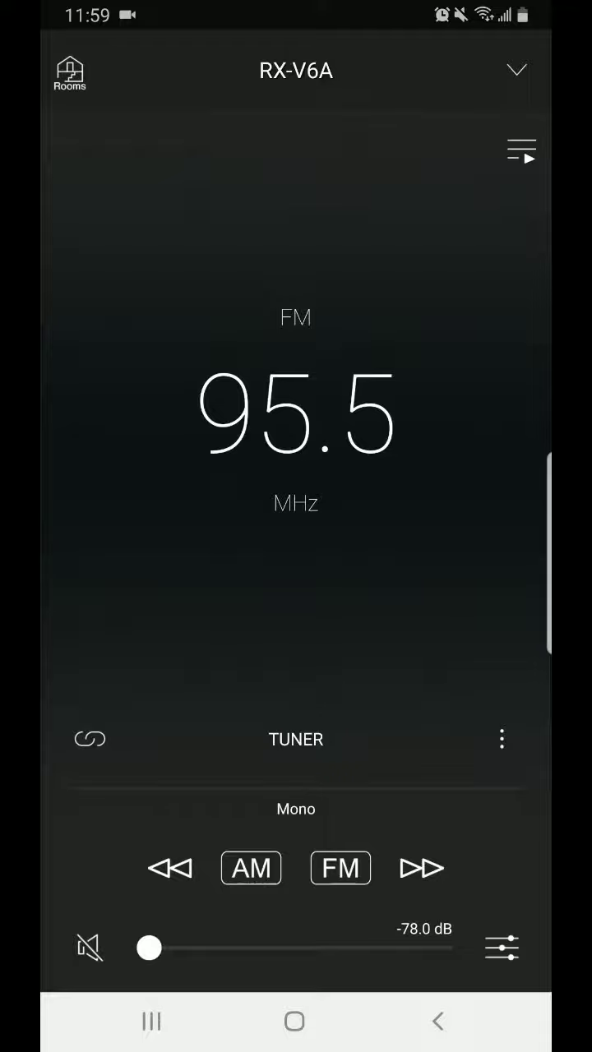